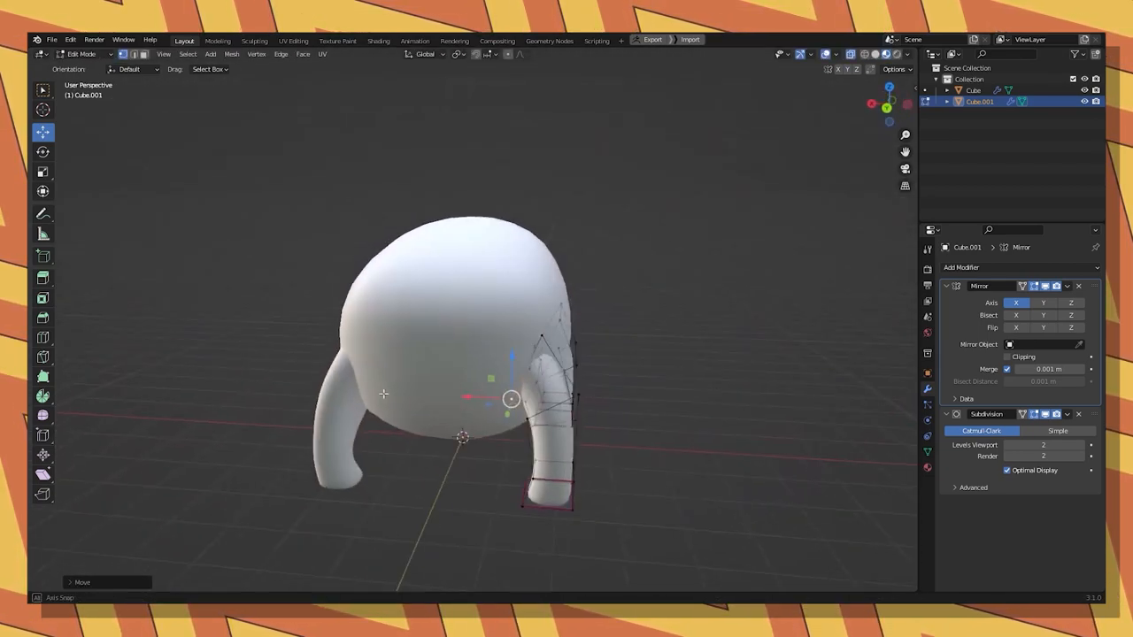
View the mirrored leg mesh straight on in front orthographic while shaping the legs.
{"action": "key", "text": "KP_1"}
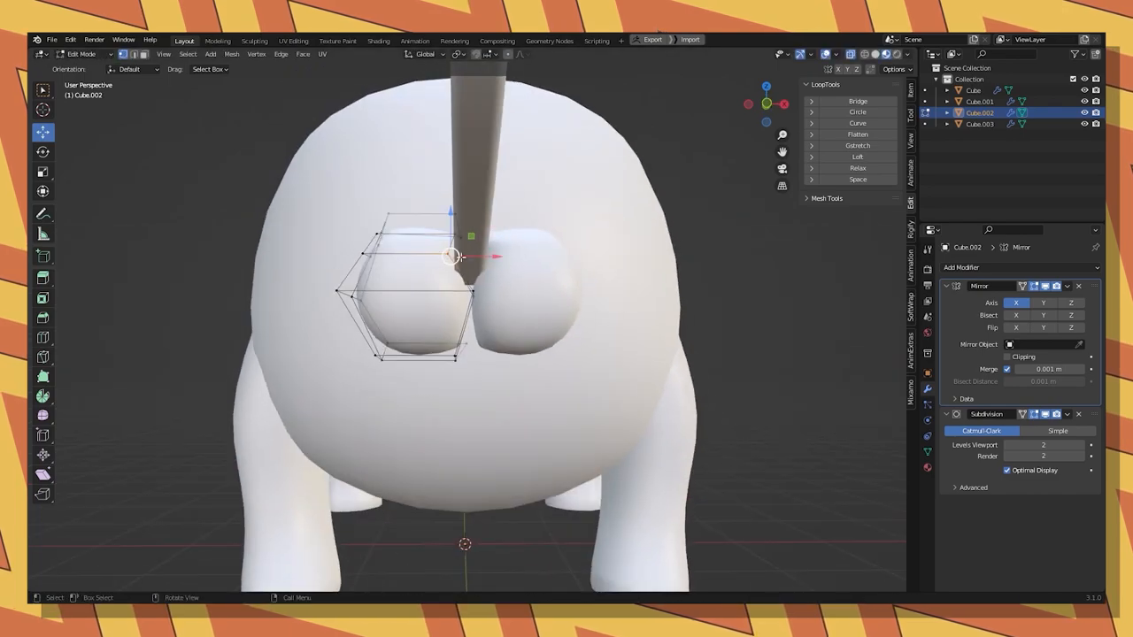
View the rear bumps from the front and move their vertices upward into a rounder shape.
{"action": "key", "text": "KP_1"}
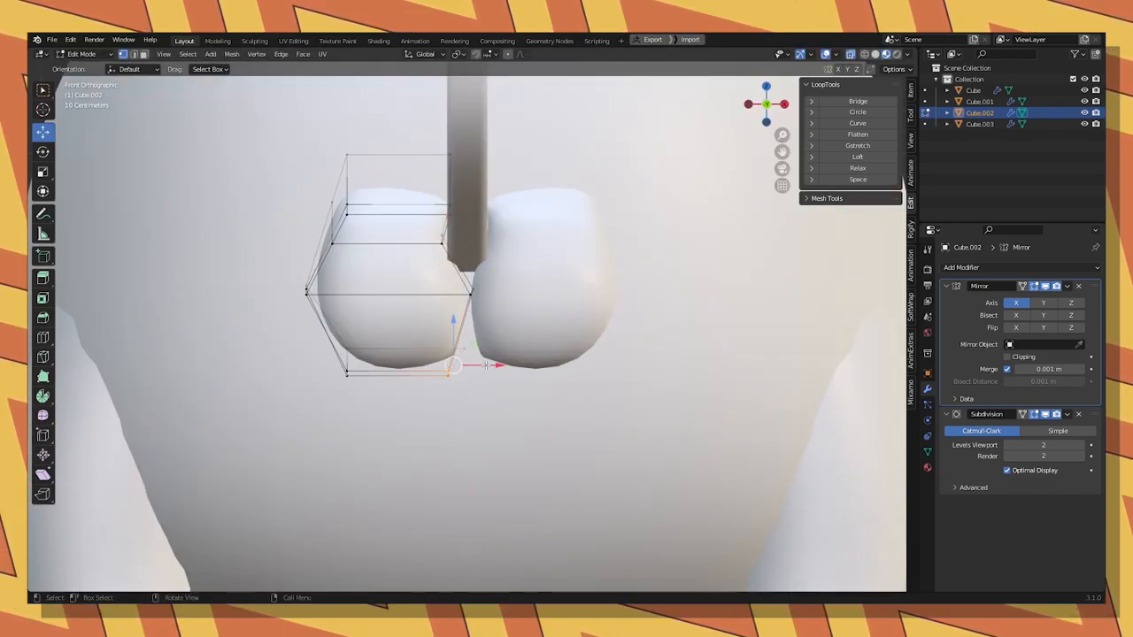
{"action": "left_click_drag", "start_coordinate": [452, 363], "coordinate": [474, 269]}
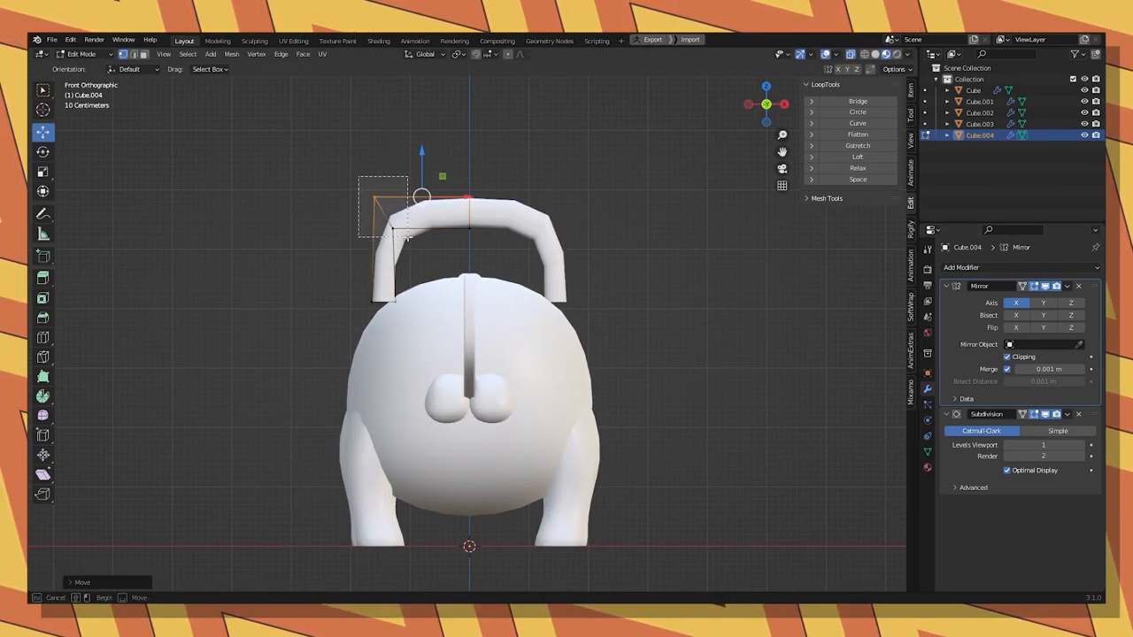
Nudge the handle cube's vertices slightly to begin forming the arch.
{"action": "left_click_drag", "start_coordinate": [403, 233], "coordinate": [414, 239]}
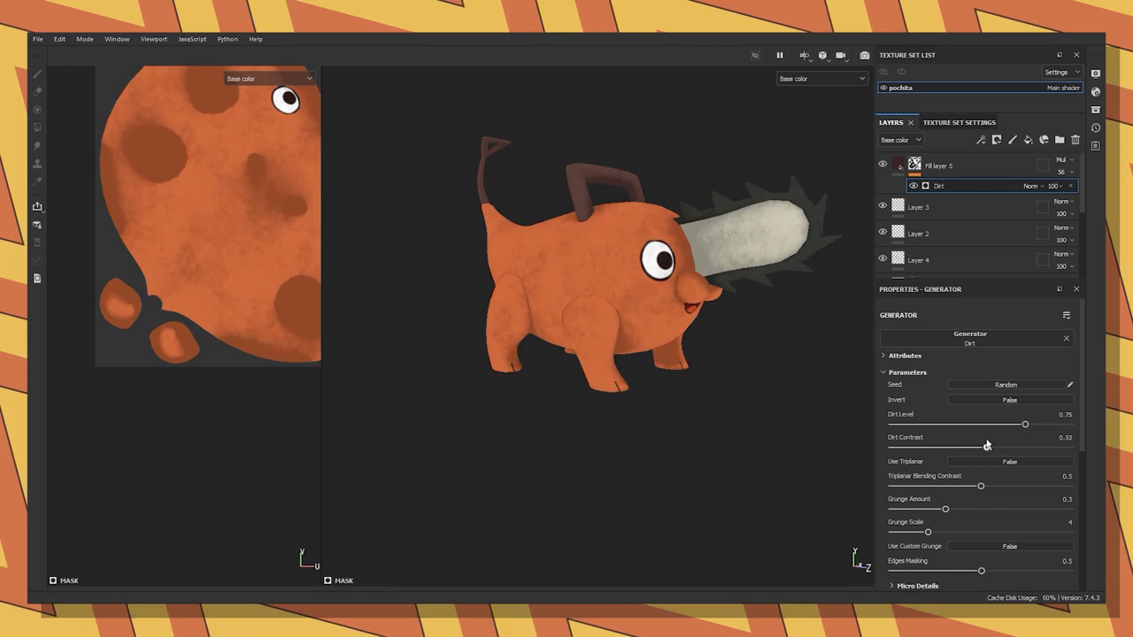
Adjust the Dirt generator's level in the Properties panel to break up the orange.
{"action": "left_click", "coordinate": [1009, 461]}
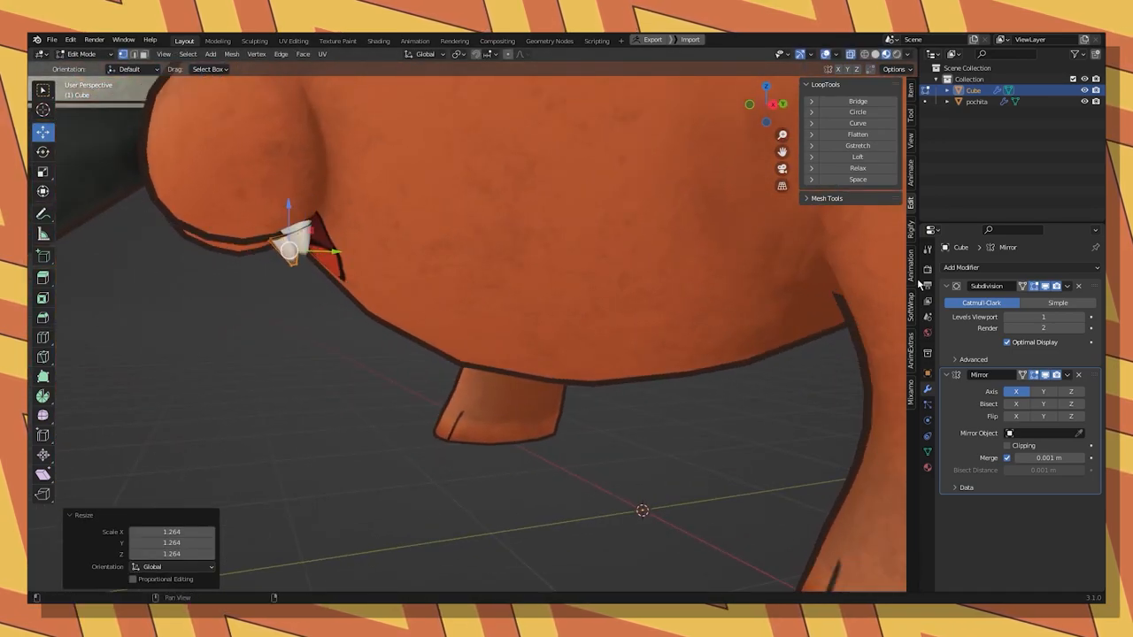
Switch from the modelling workspace to Texture Paint on the pochita model's orange texture.
{"action": "left_click", "coordinate": [294, 41]}
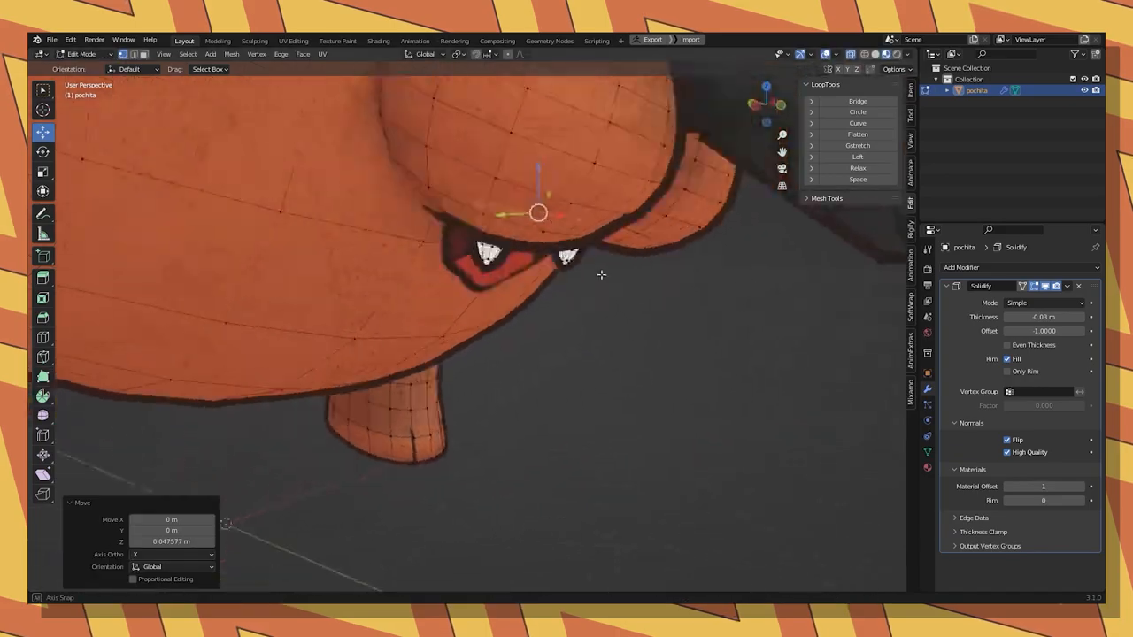
{"action": "left_click", "coordinate": [336, 41]}
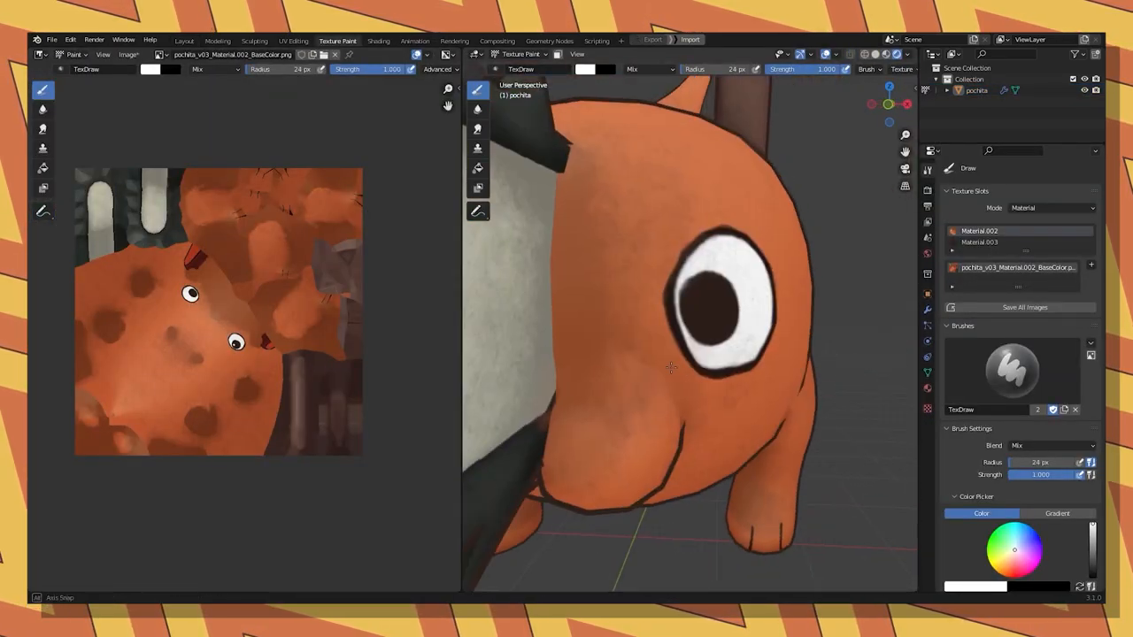